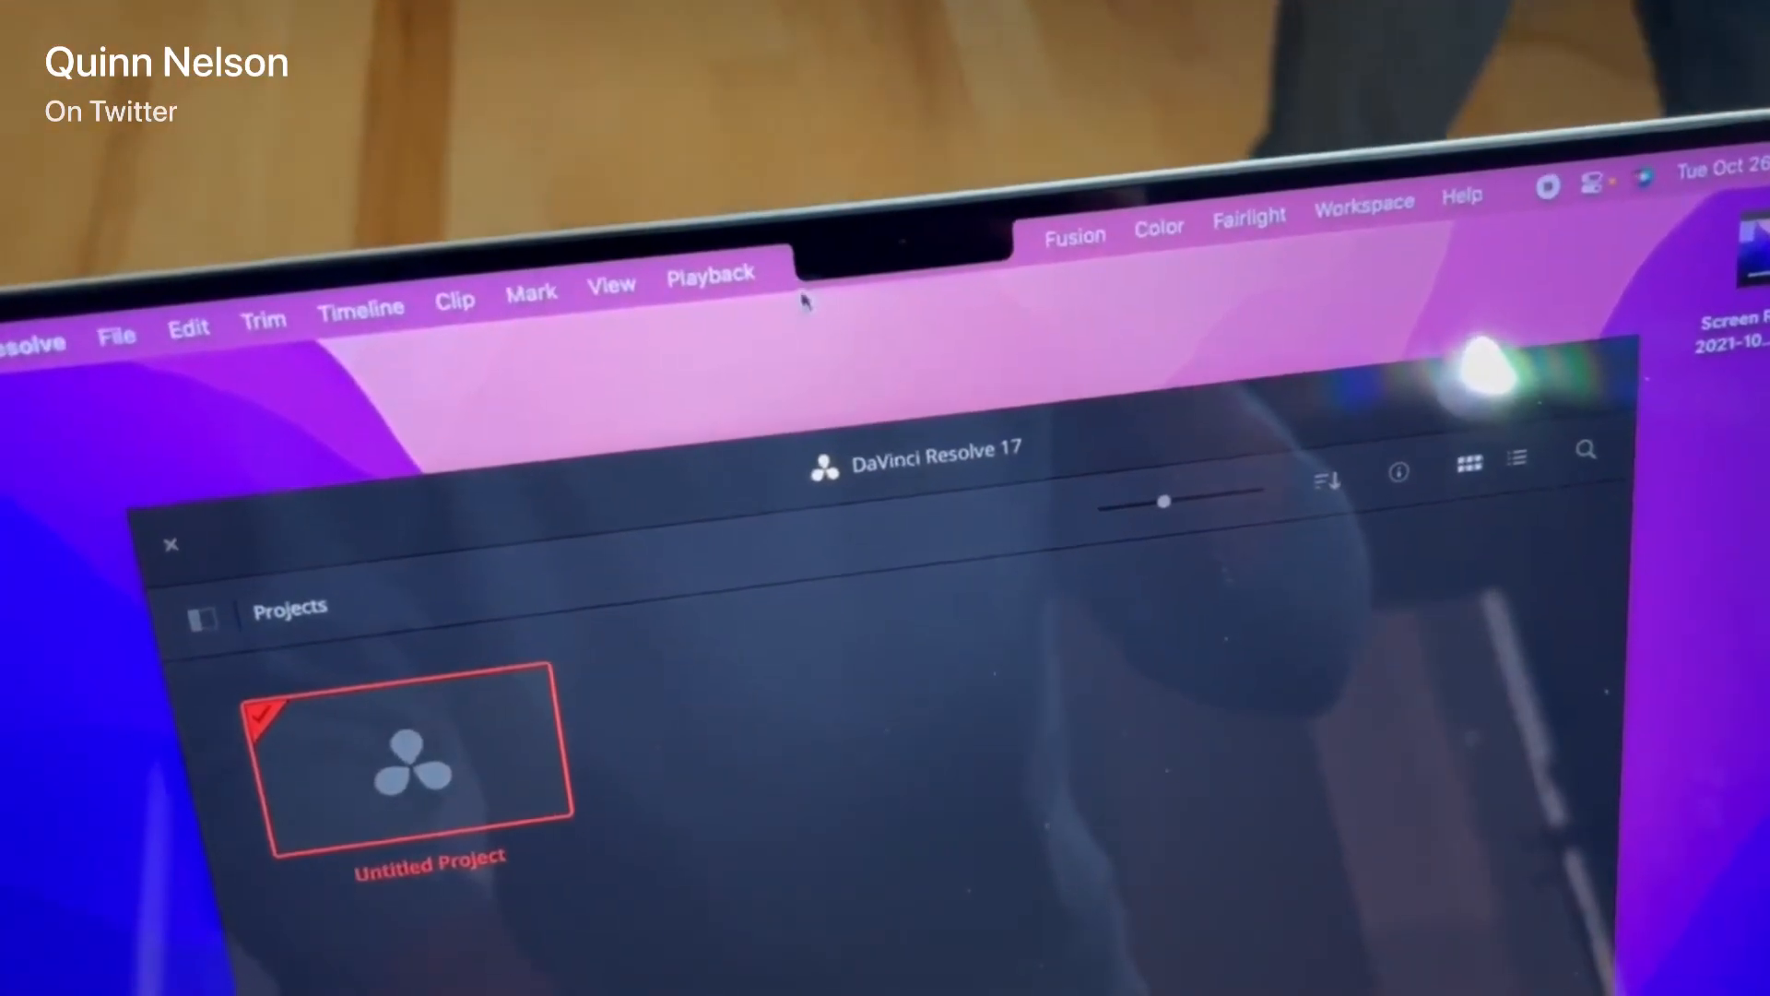
- Show the Playback menu's proxy, render cache and playback options beside the notch
click(708, 273)
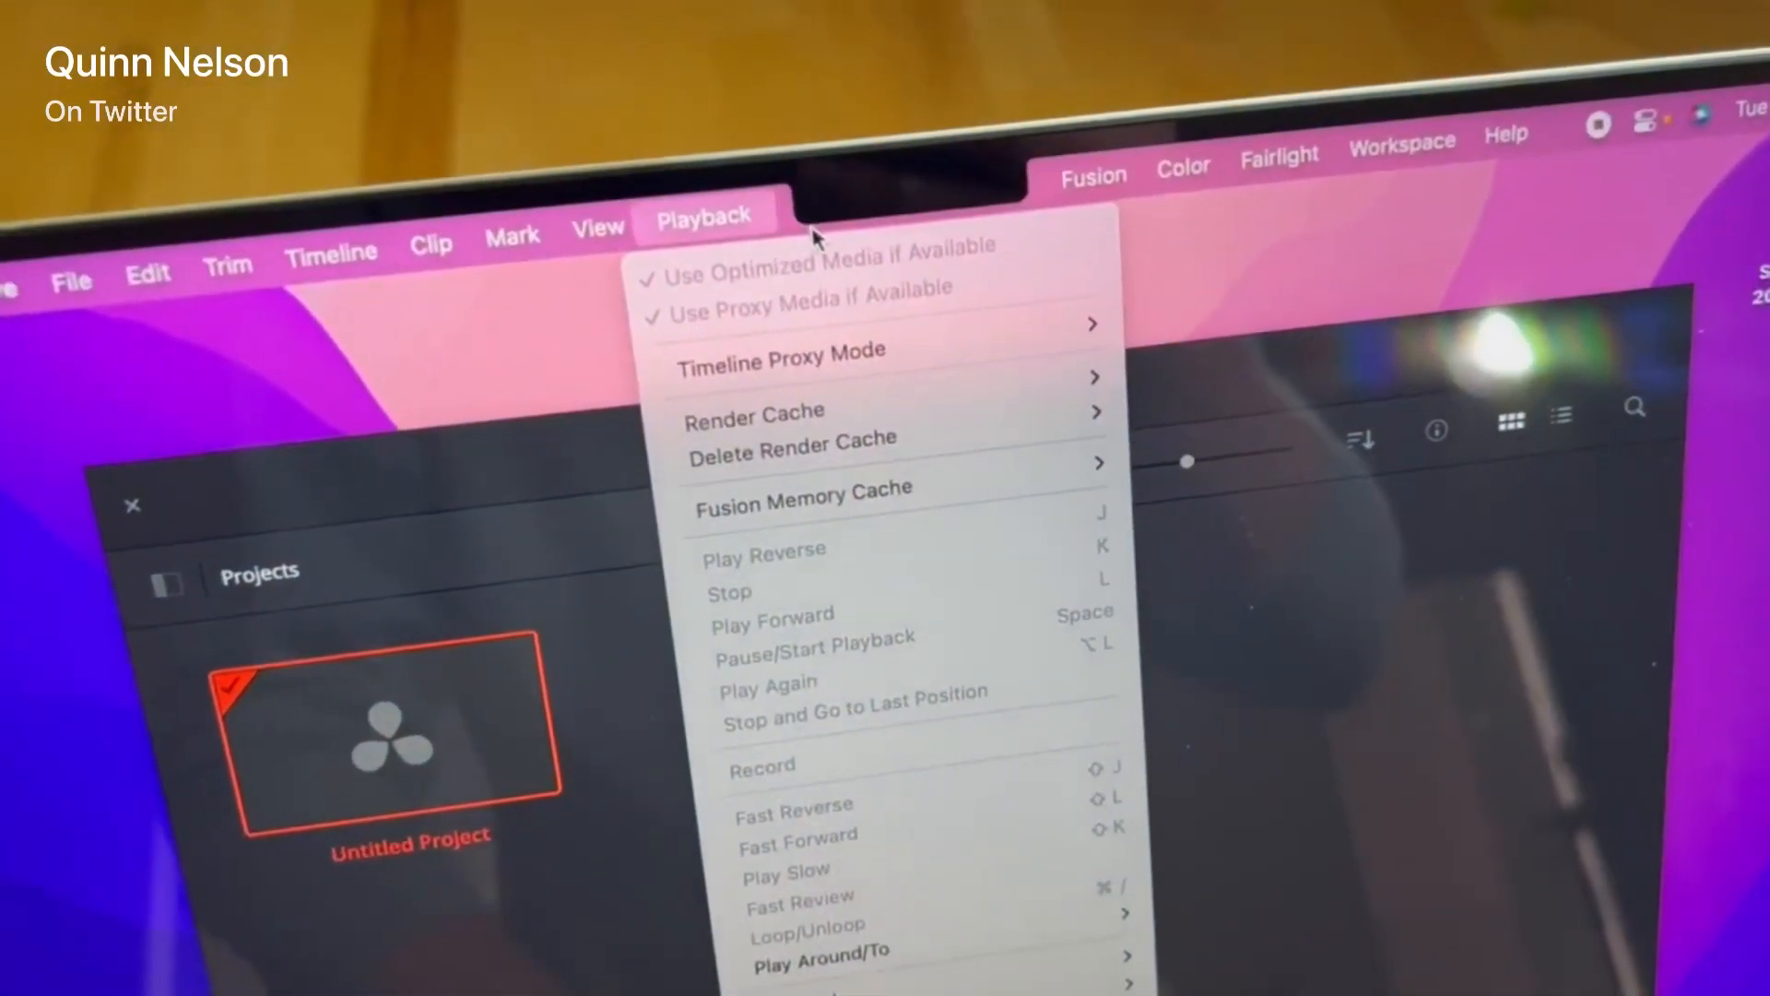